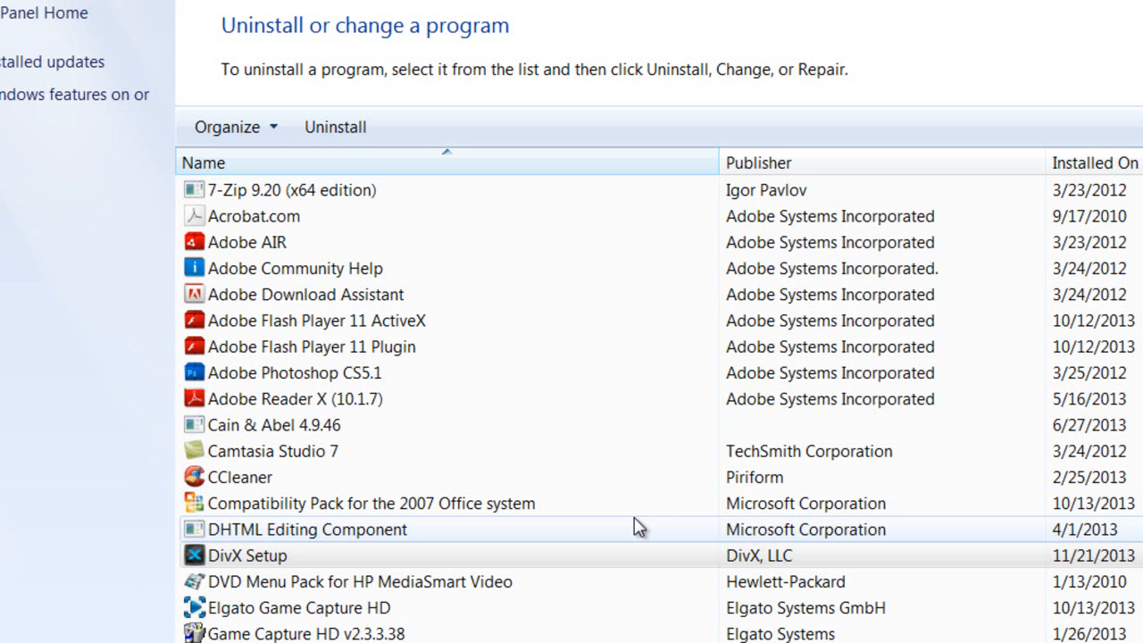
# Select DivX Setup in the Programs and Features list
pyautogui.click(247, 555)
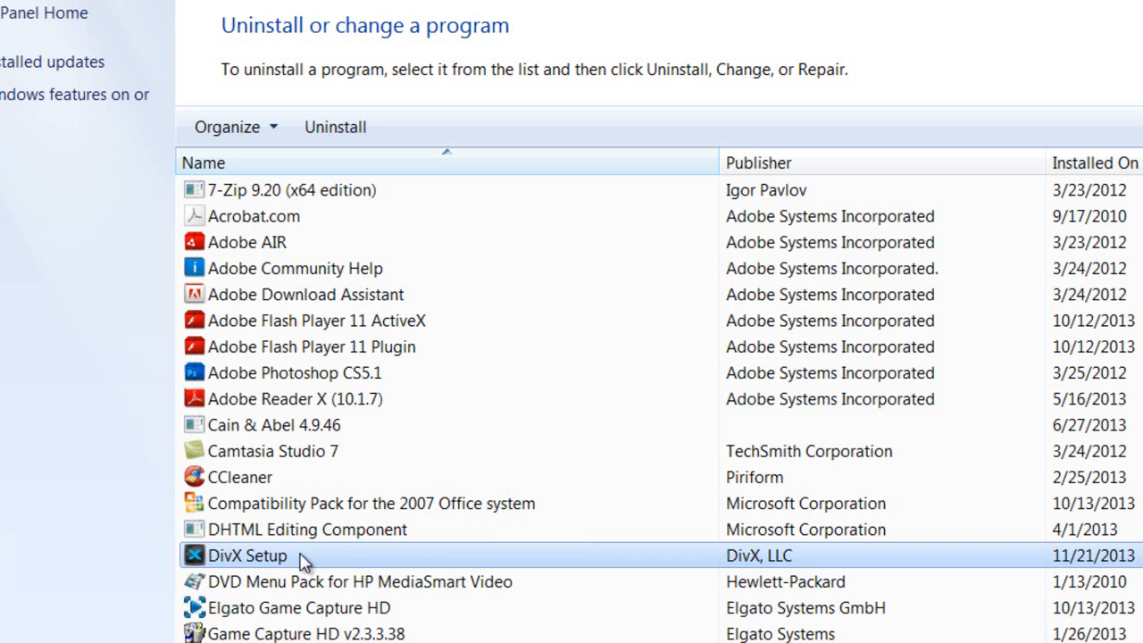
pyautogui.moveTo(275, 554)
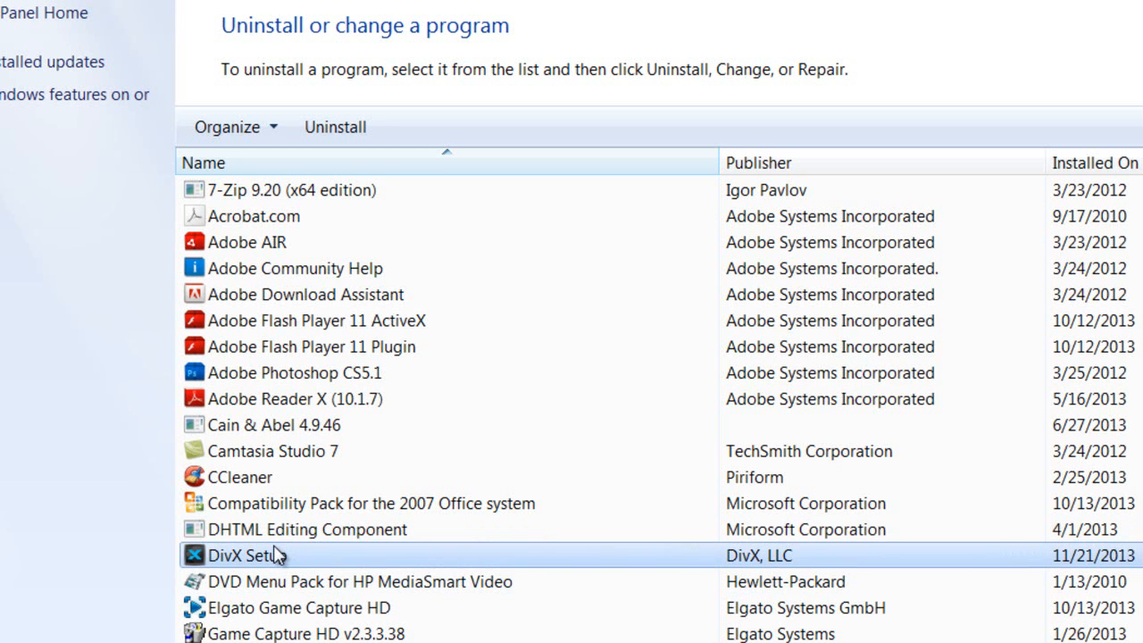
pyautogui.moveTo(335, 126)
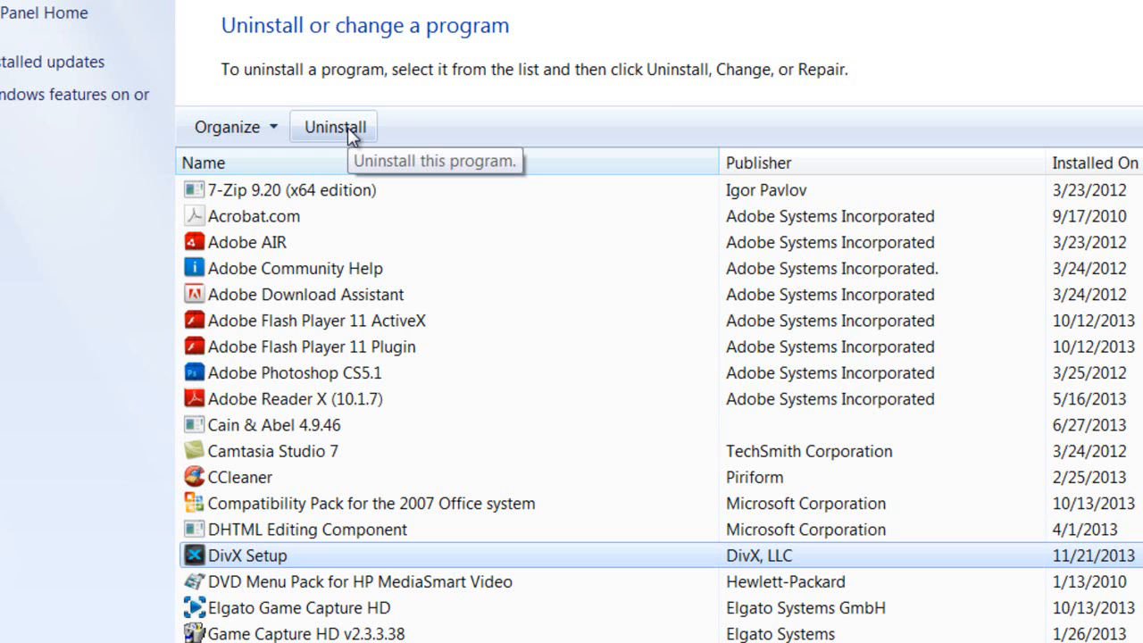
pyautogui.moveTo(335, 127)
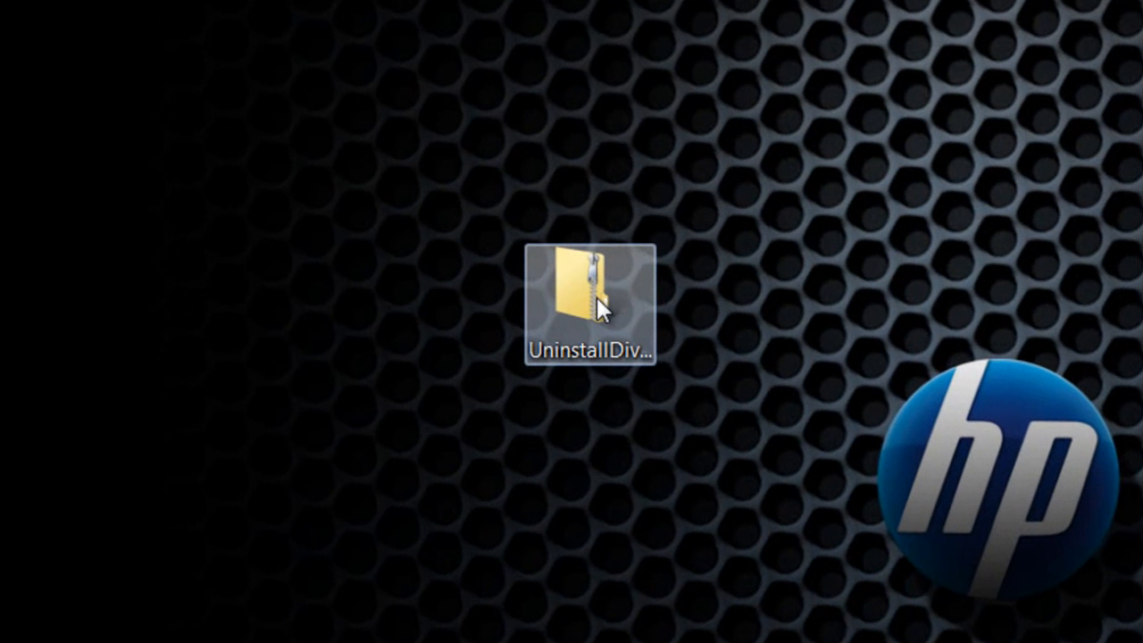
# Open the UninstallDivX zip and extract its three batch files to the desktop
pyautogui.doubleClick(590, 295)
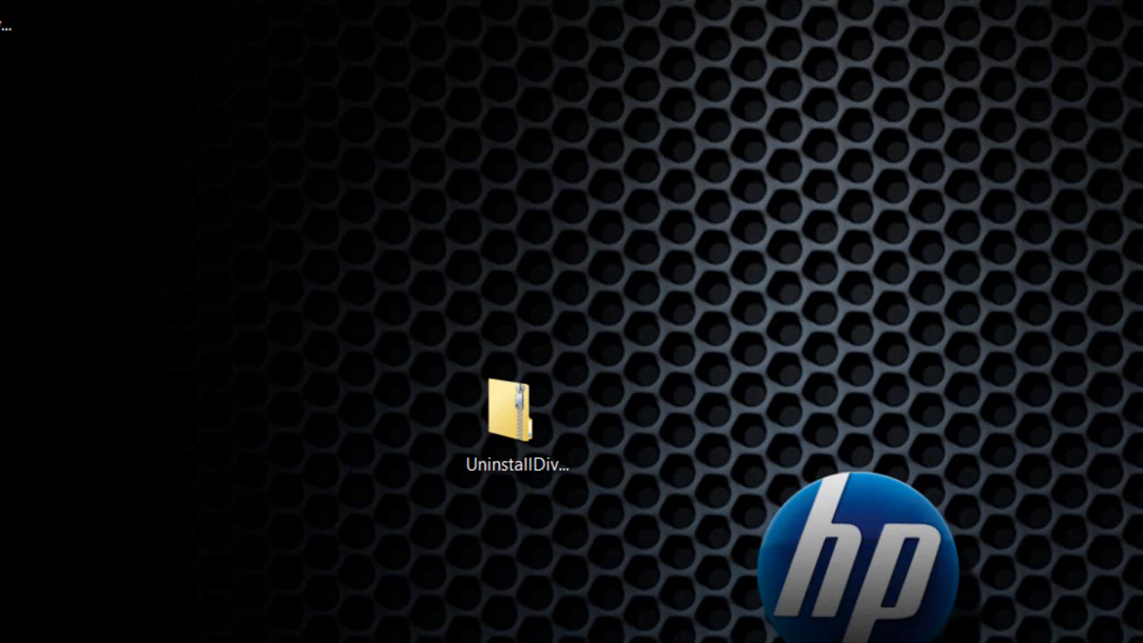
pyautogui.doubleClick(509, 410)
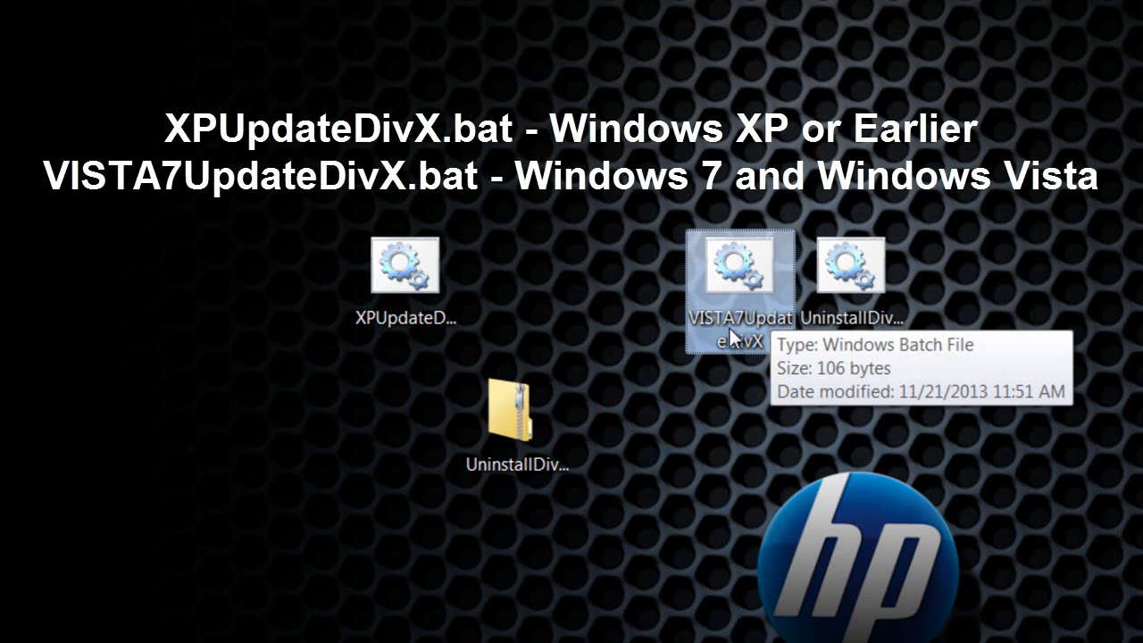
# Run the VISTA7UpdateDivX.bat script for Windows 7/Vista
pyautogui.click(403, 273)
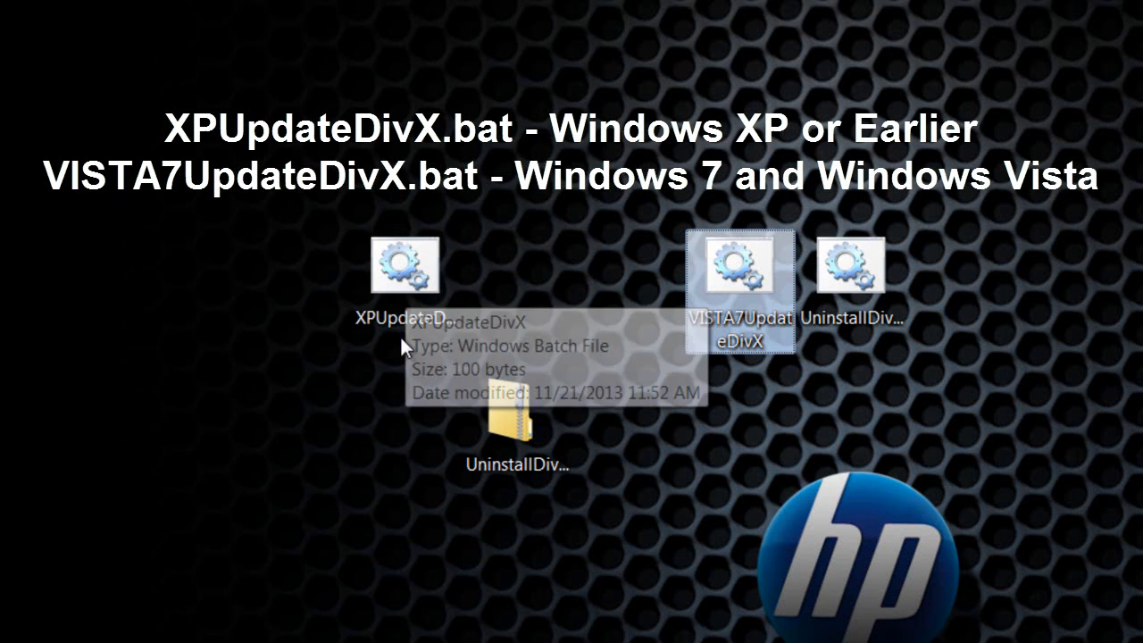
pyautogui.click(405, 268)
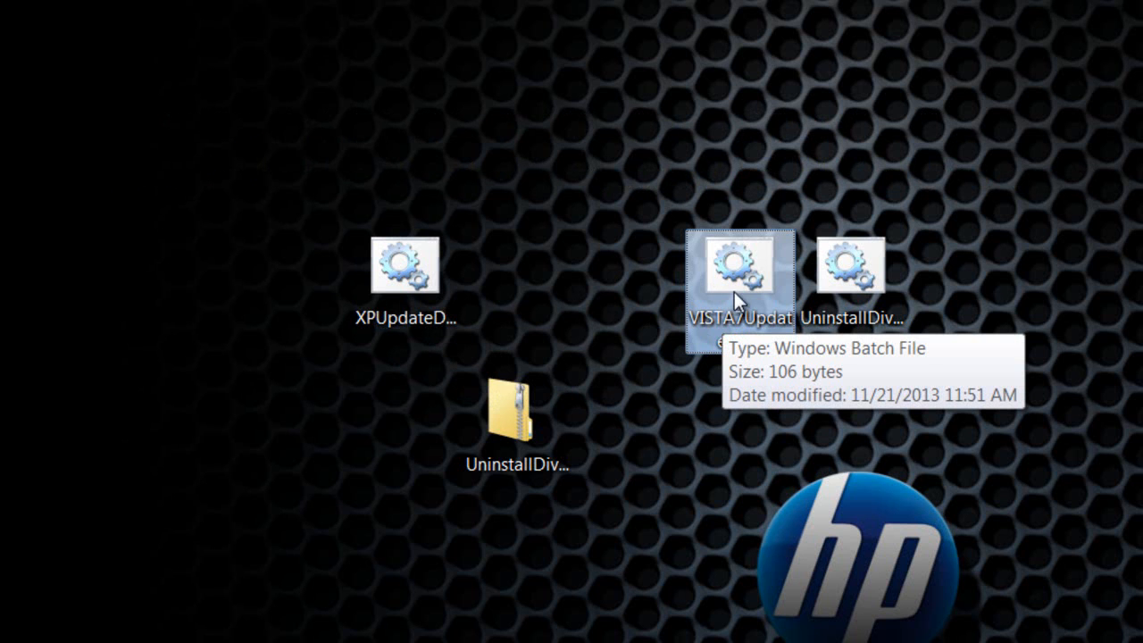
pyautogui.doubleClick(737, 268)
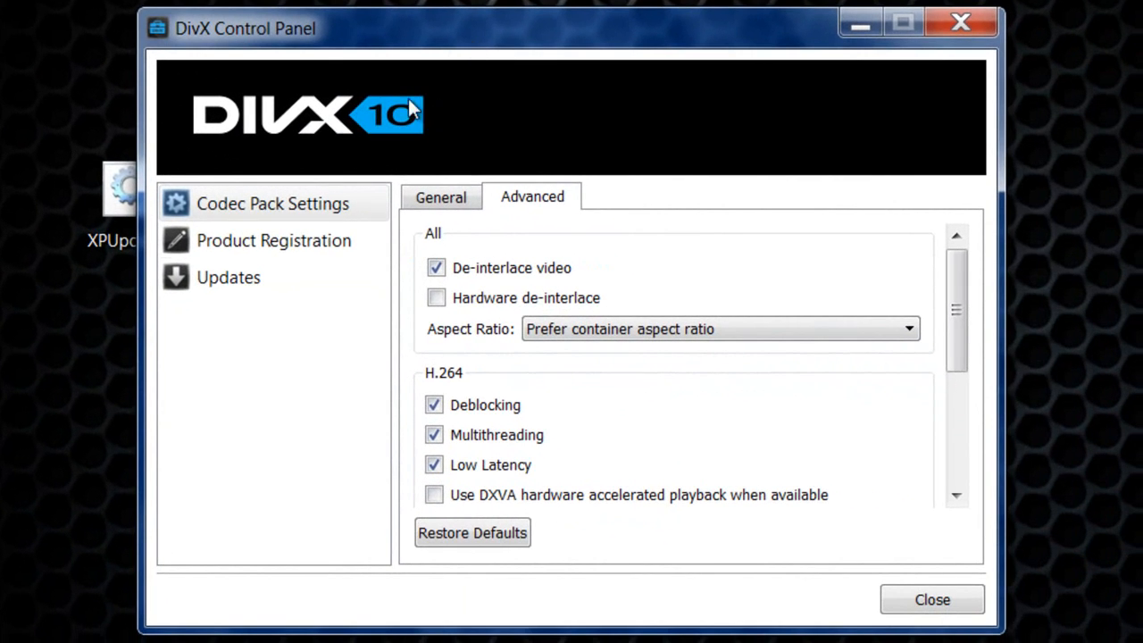
pyautogui.moveTo(228, 278)
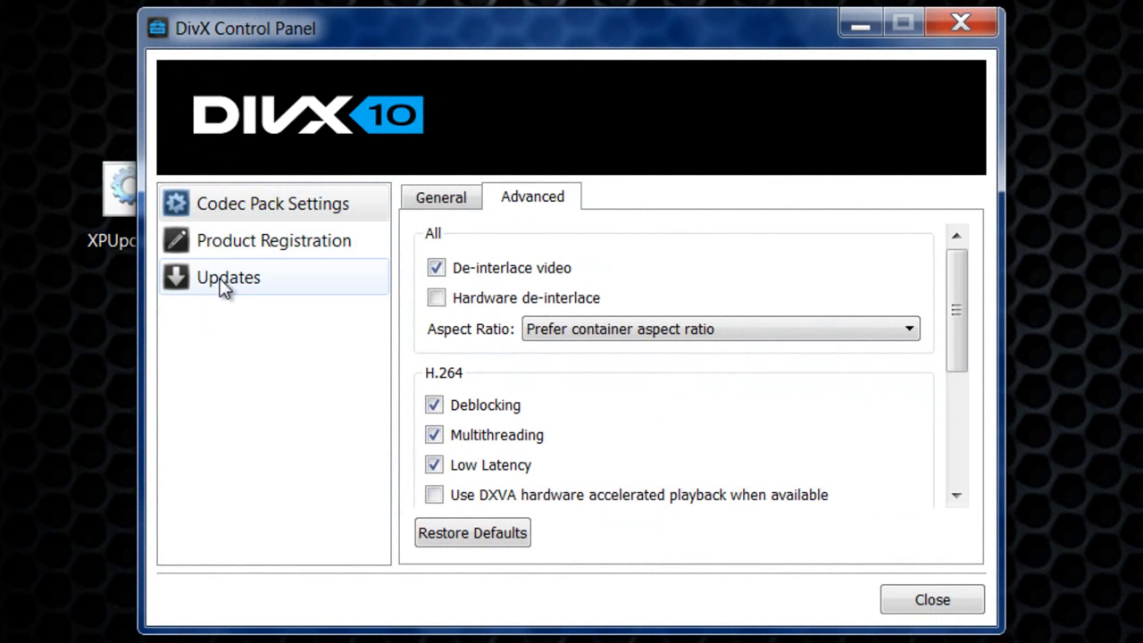
# Show the DivX Updates page with its every-3-days check interval
pyautogui.click(229, 277)
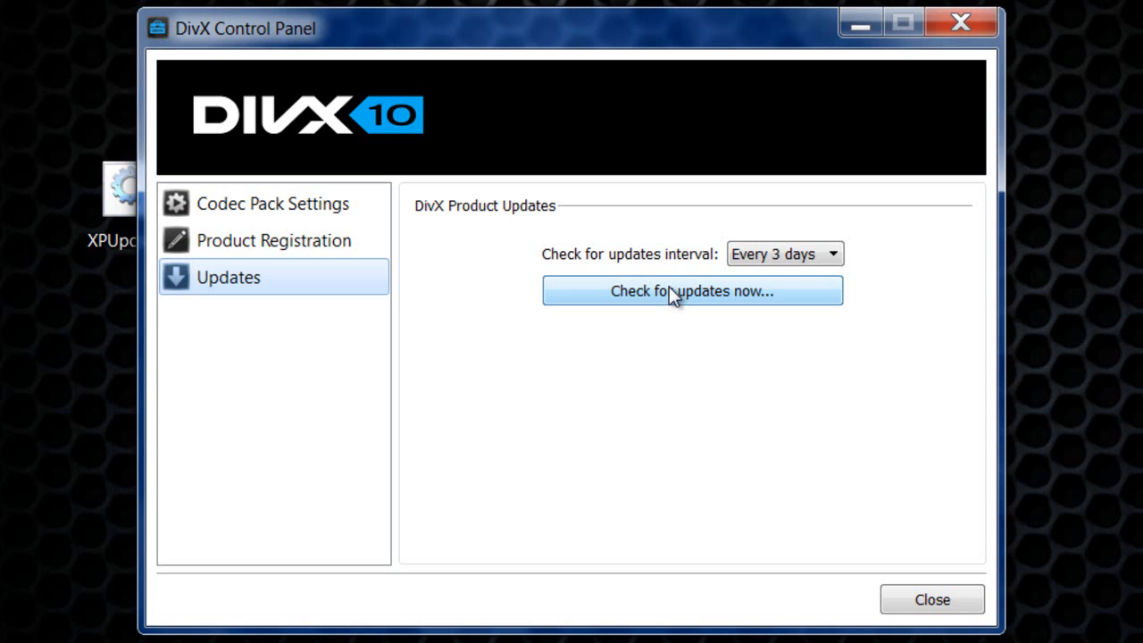
pyautogui.moveTo(674, 308)
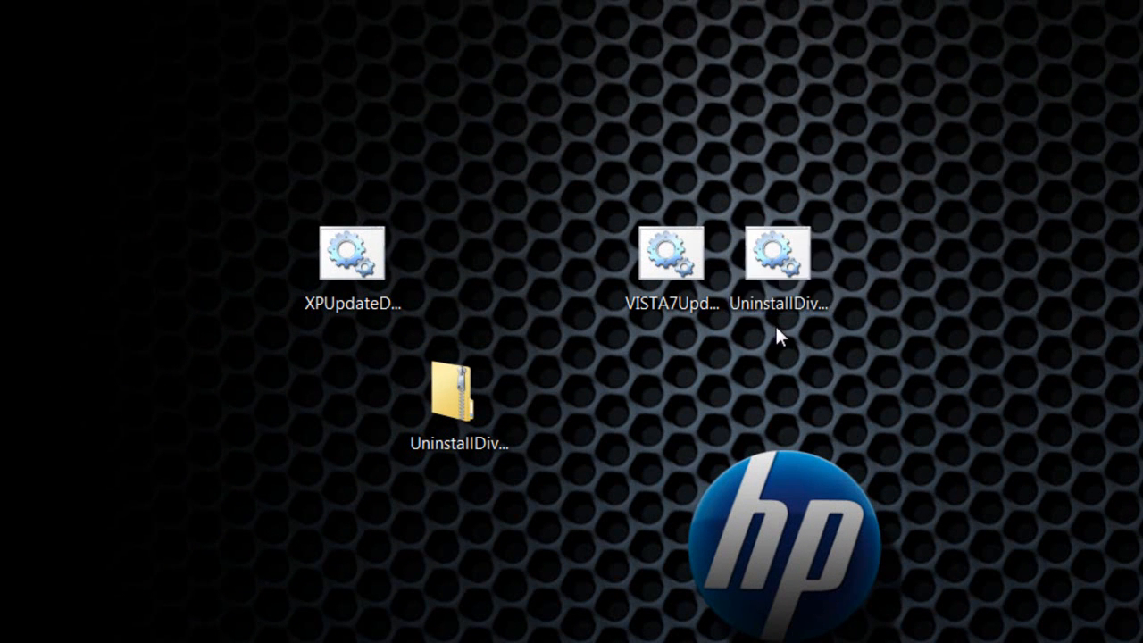
# Select the UninstallDivXSetupOrPlus.bat file on the desktop
pyautogui.click(778, 252)
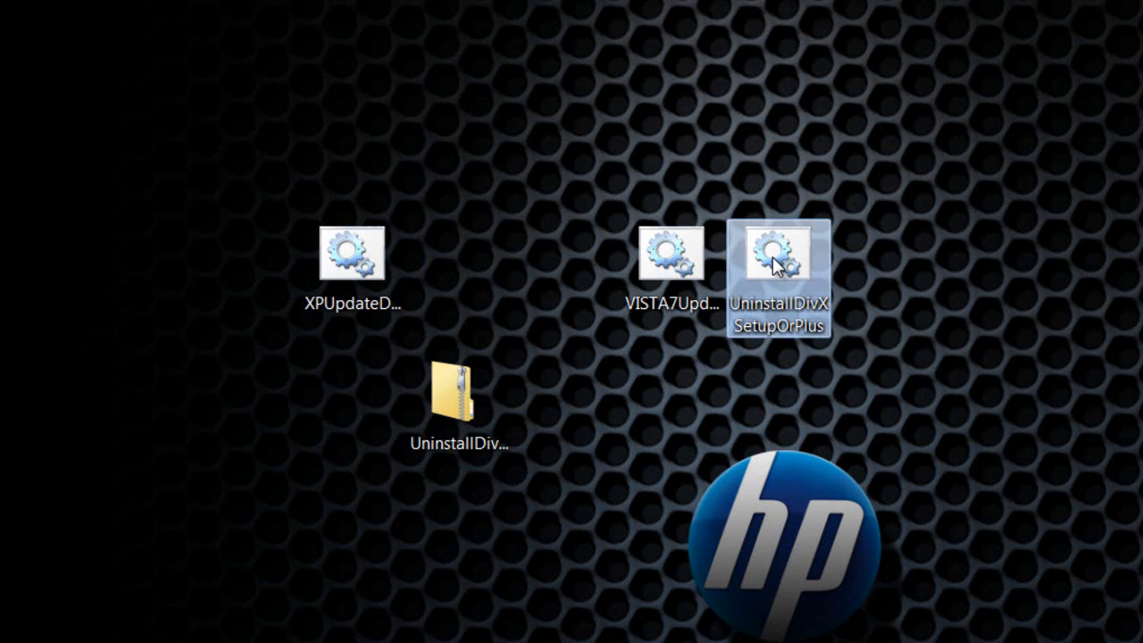
pyautogui.moveTo(777, 264)
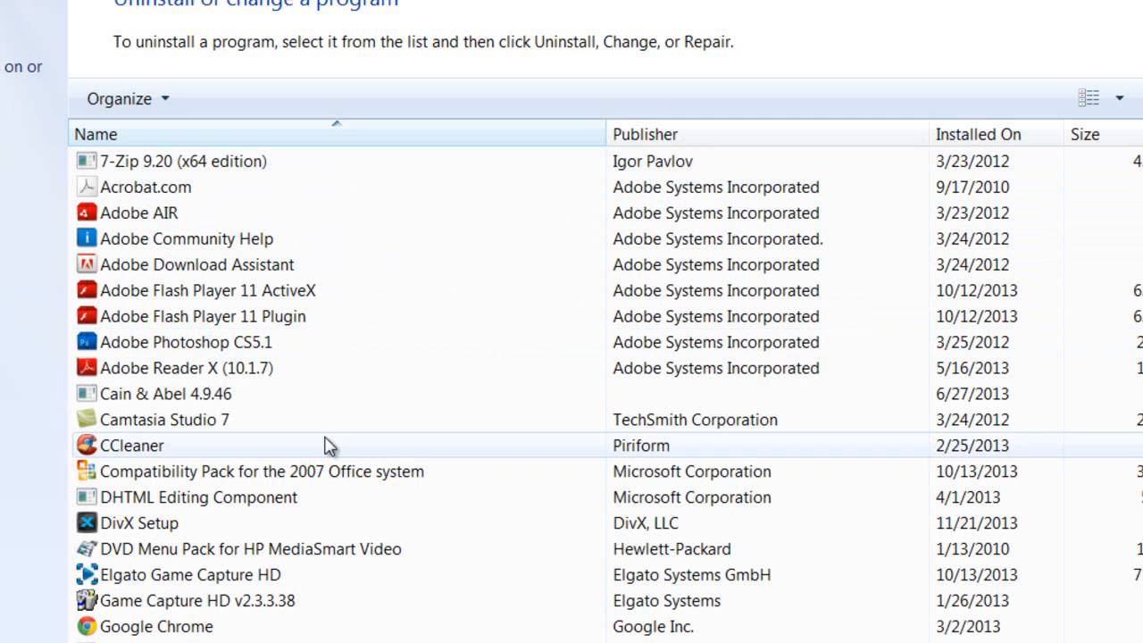
# Select DivX Setup in Programs and Features for uninstalling
pyautogui.click(139, 522)
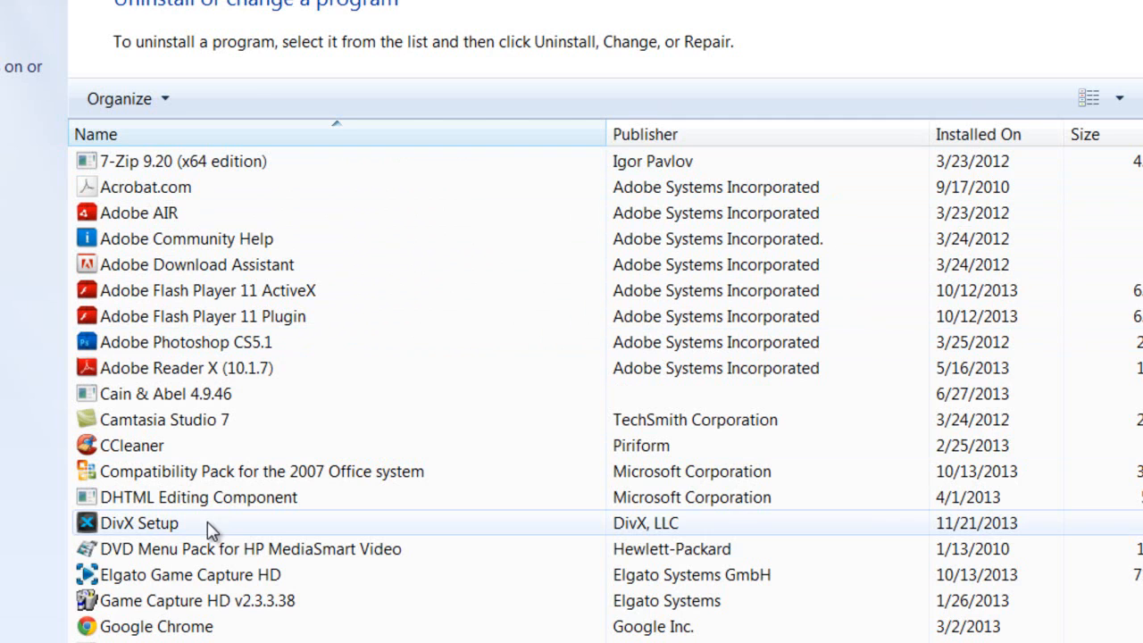
pyautogui.click(140, 522)
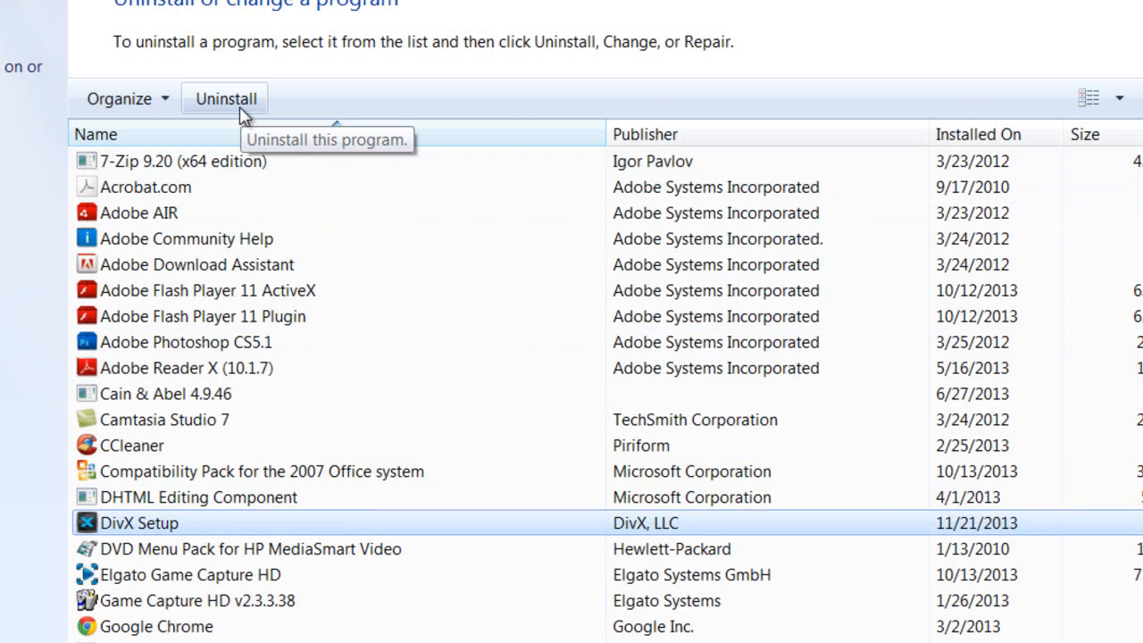
pyautogui.moveTo(241, 114)
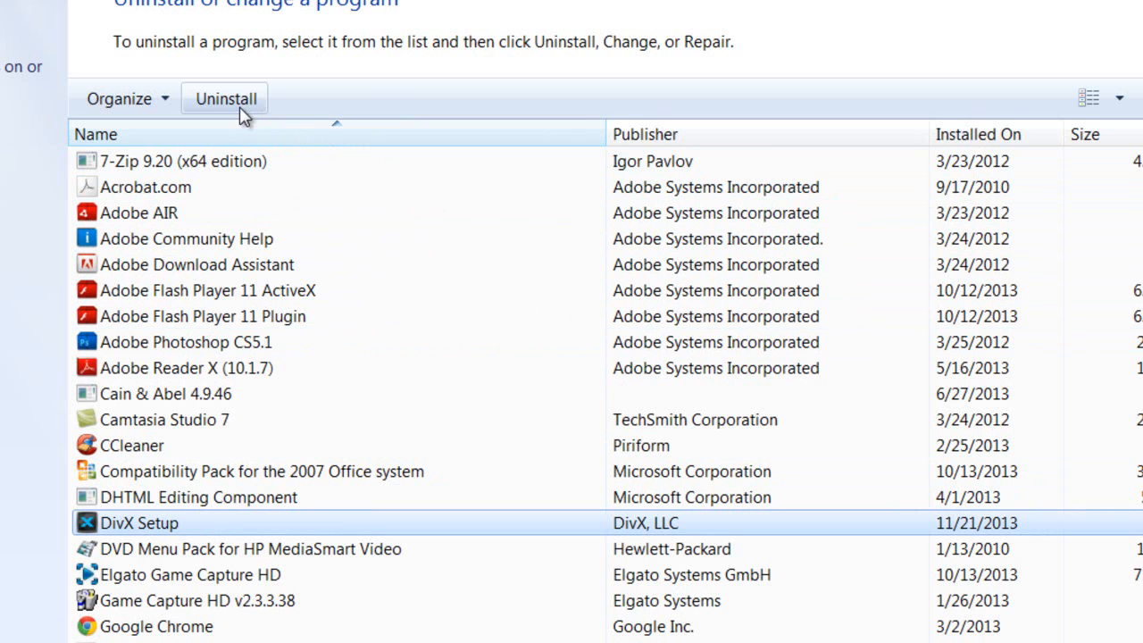
pyautogui.moveTo(243, 107)
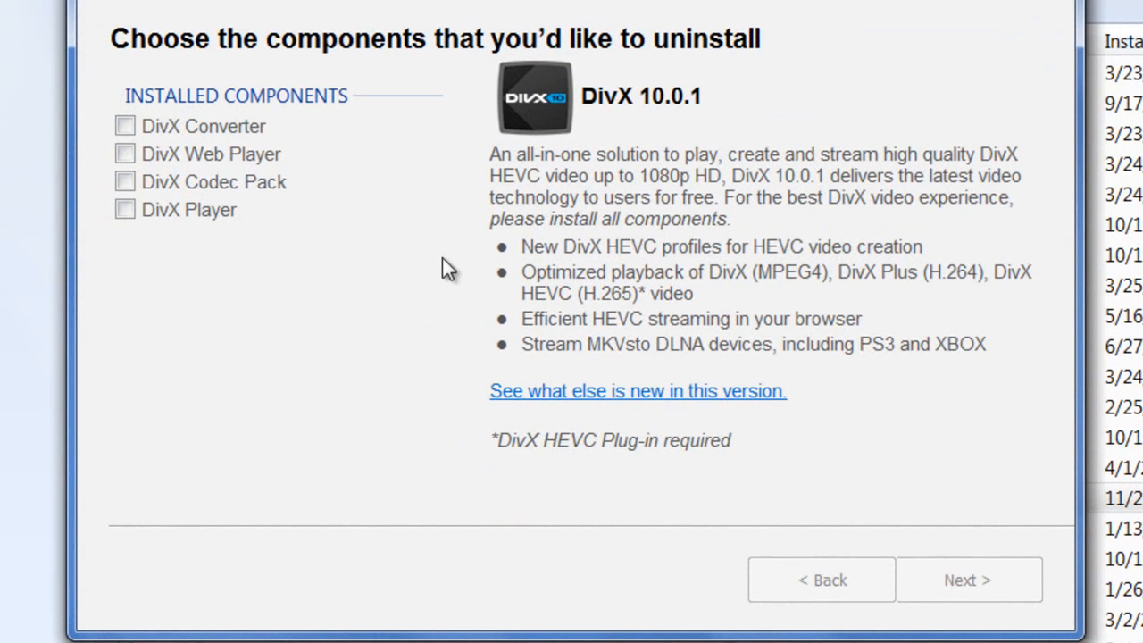
# Tick DivX Converter, Web Player, Codec Pack and Player, and start uninstalling
pyautogui.click(124, 125)
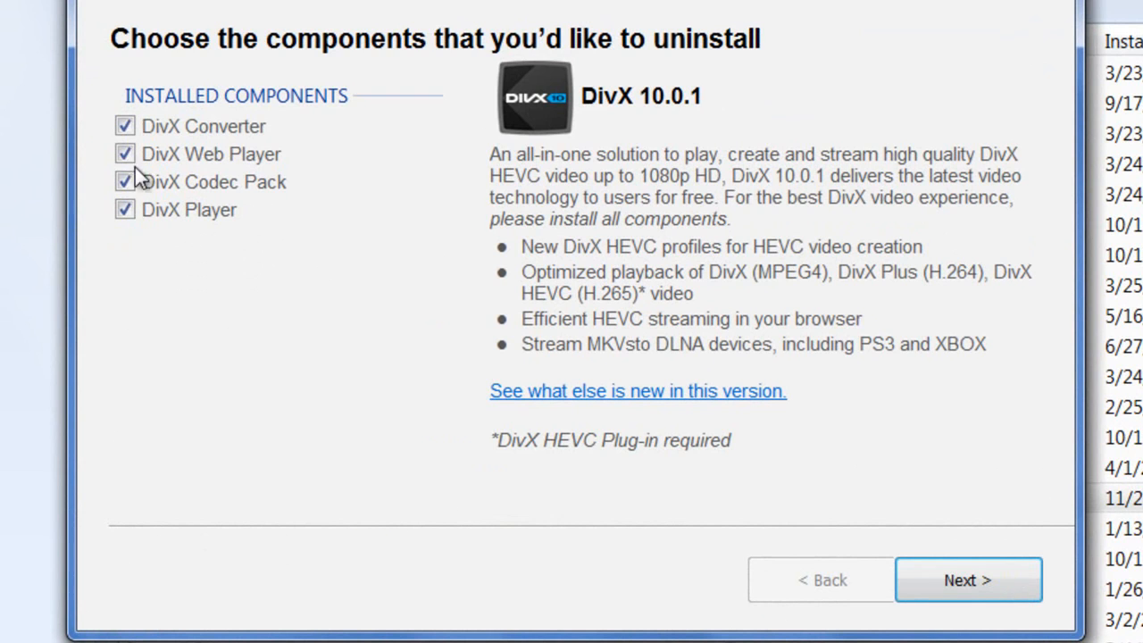
pyautogui.moveTo(150, 250)
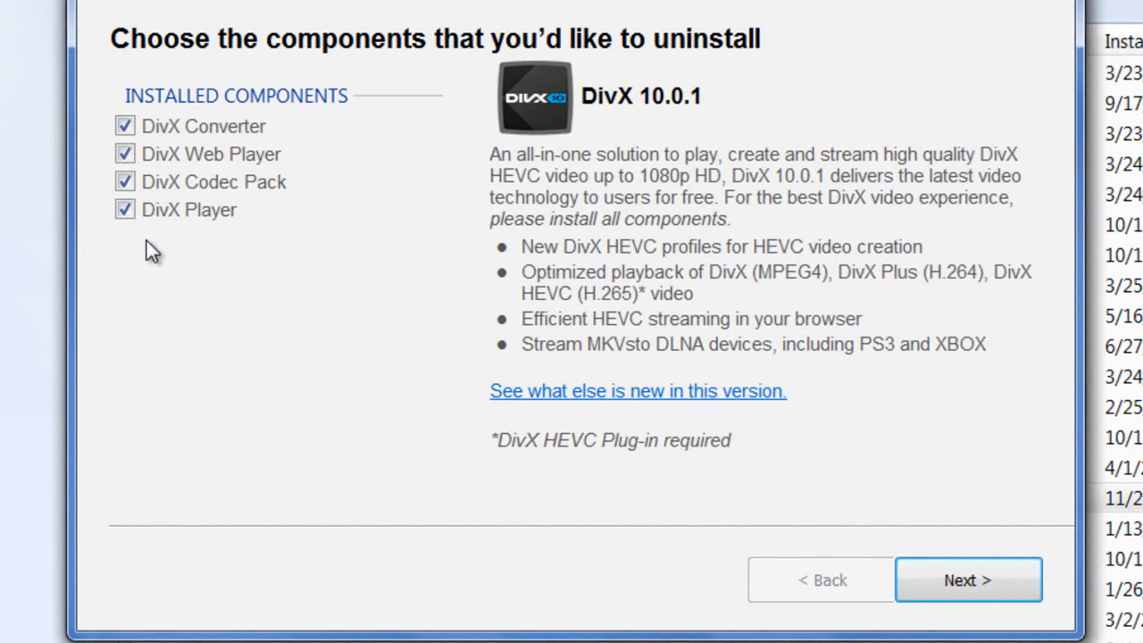
pyautogui.moveTo(705, 471)
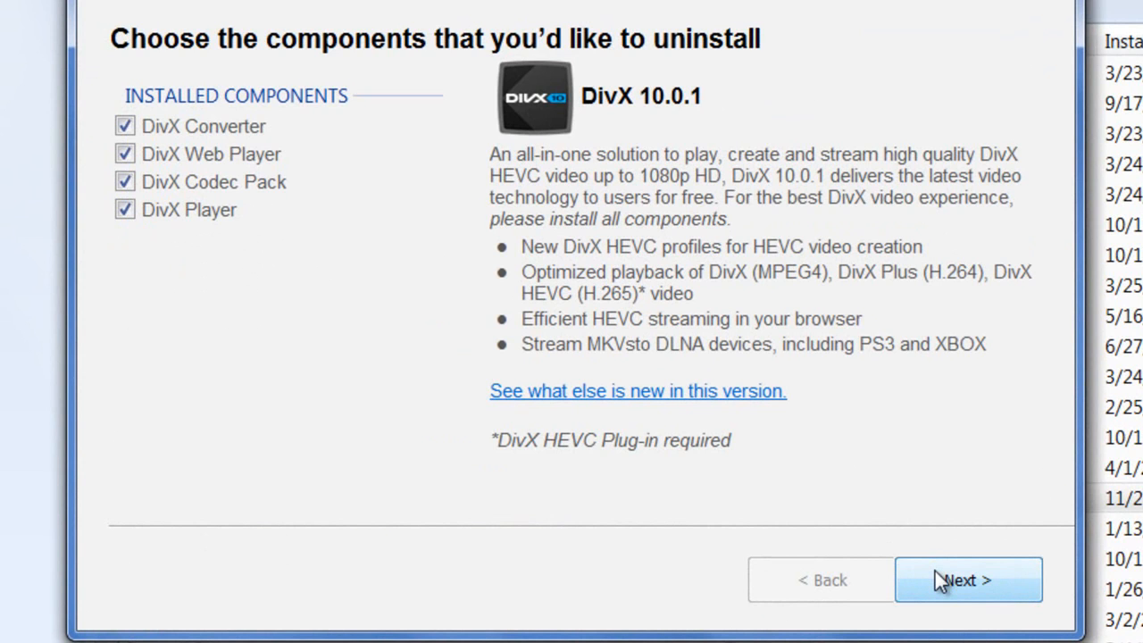
pyautogui.moveTo(958, 584)
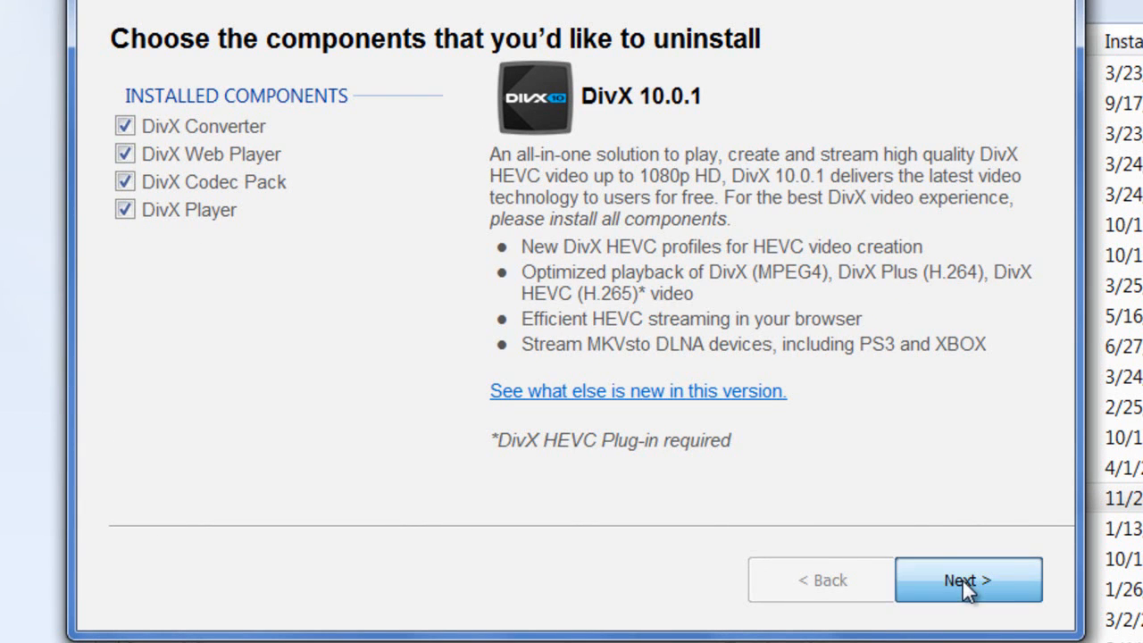
pyautogui.click(968, 580)
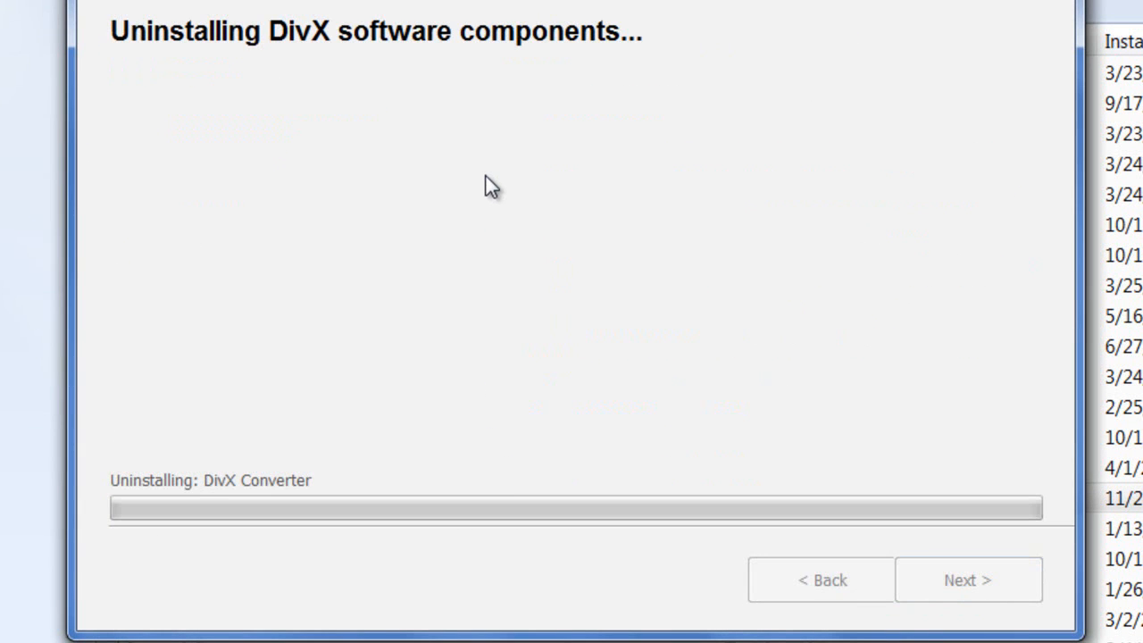